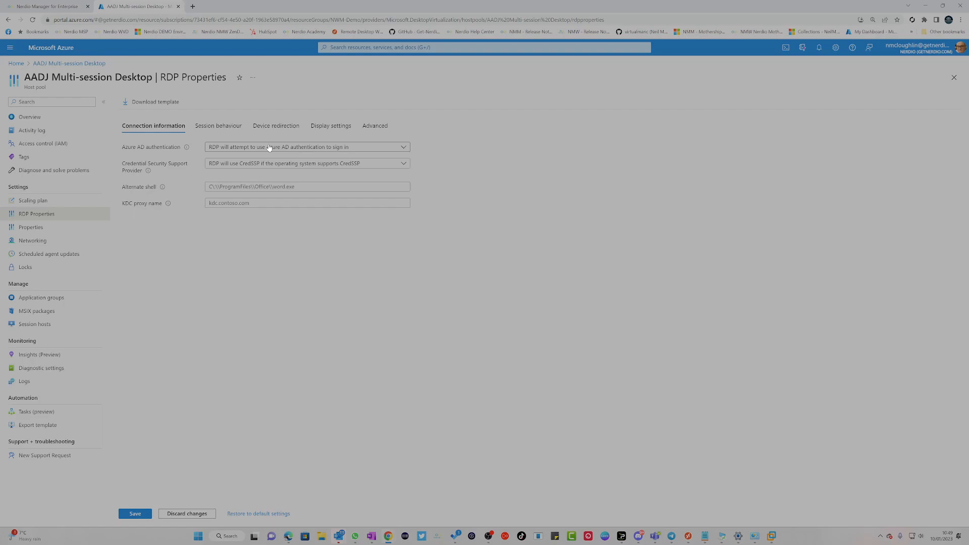
pyautogui.moveTo(568, 69)
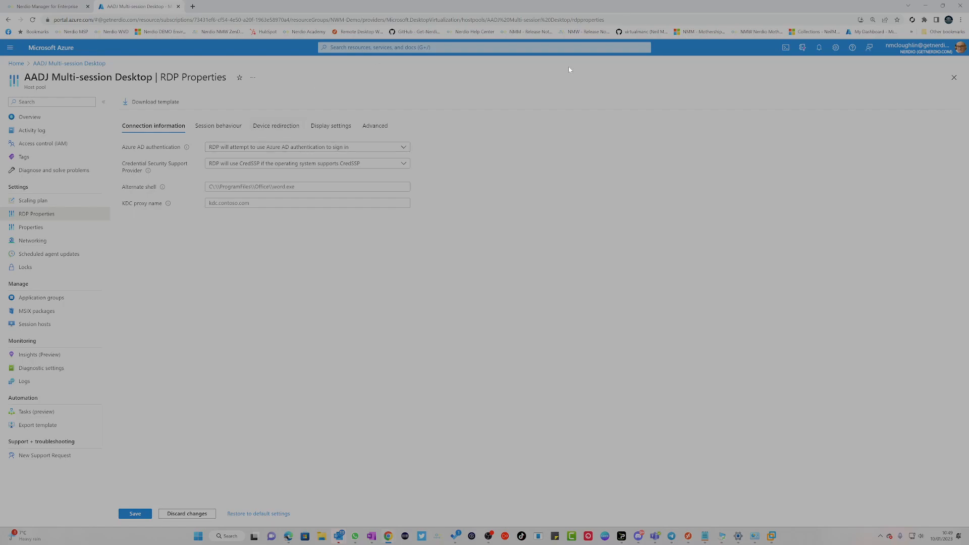
pyautogui.moveTo(290, 47)
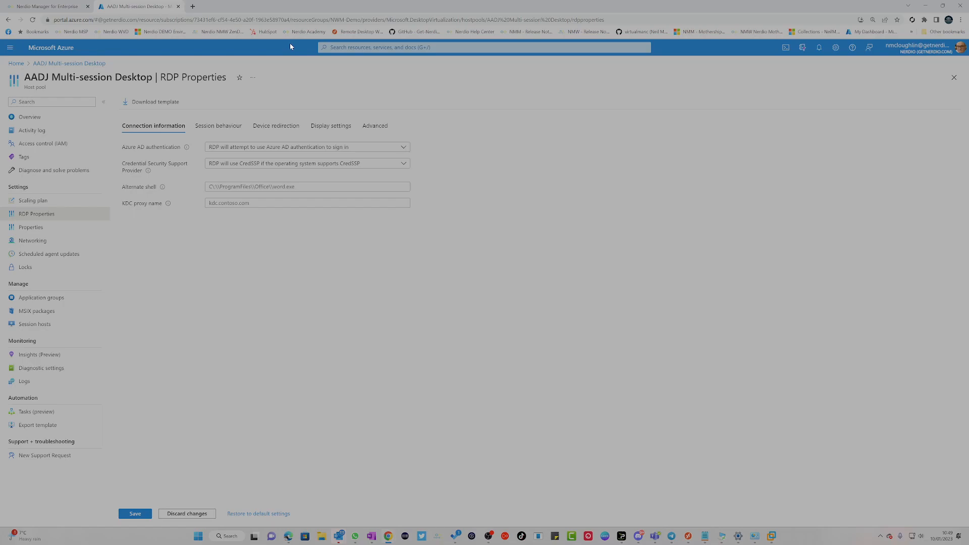
pyautogui.moveTo(487, 181)
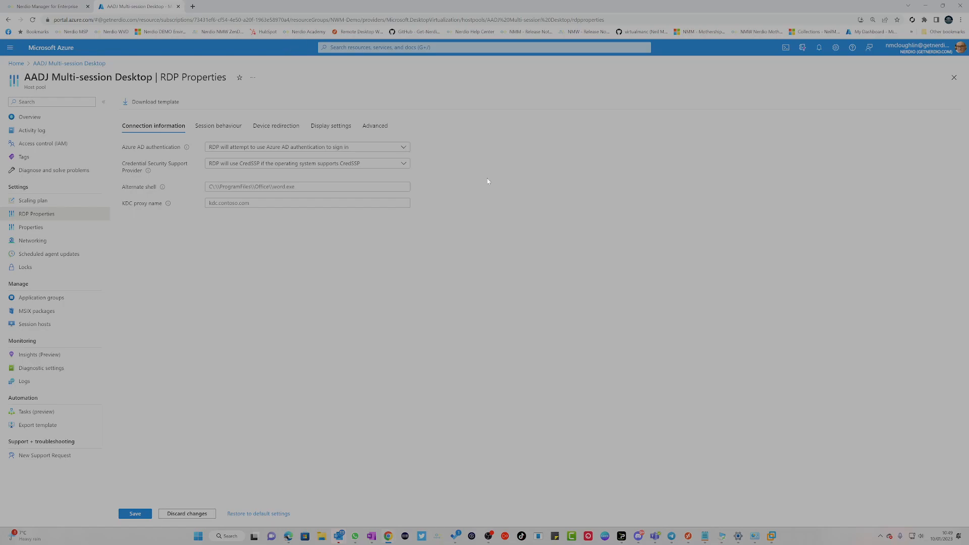
pyautogui.moveTo(144, 148)
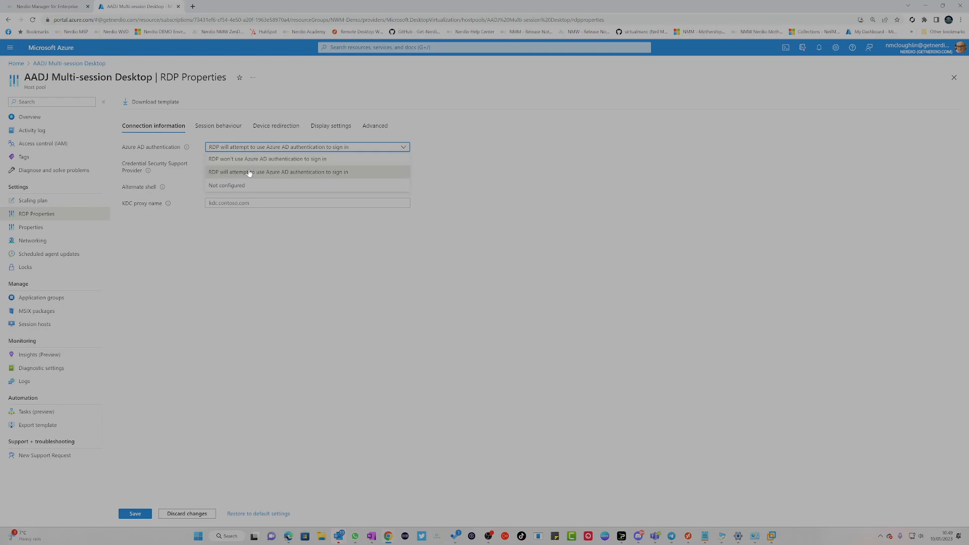
# Set Azure AD authentication to 'RDP will attempt to use Azure AD authentication to sign in'
pyautogui.click(278, 172)
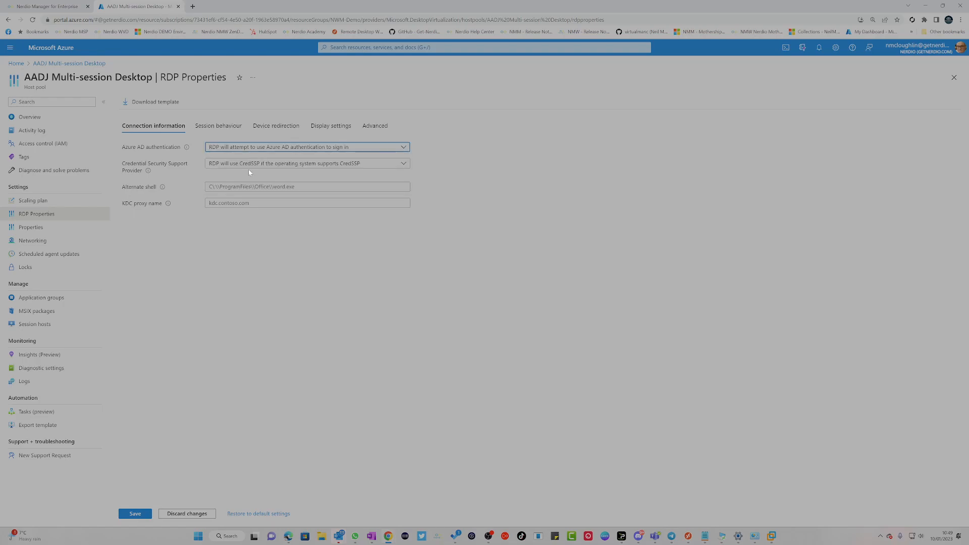
pyautogui.moveTo(784, 524)
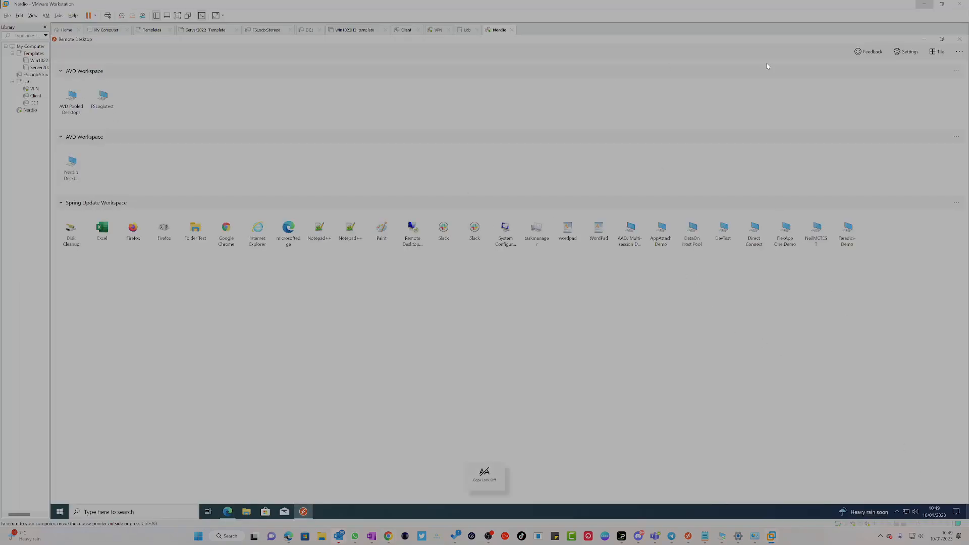
pyautogui.moveTo(838, 81)
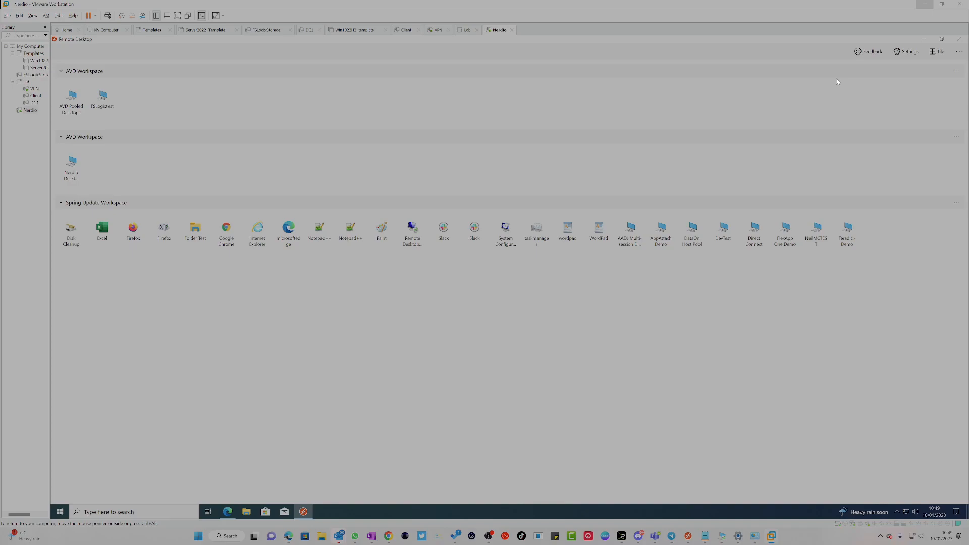
pyautogui.moveTo(470, 85)
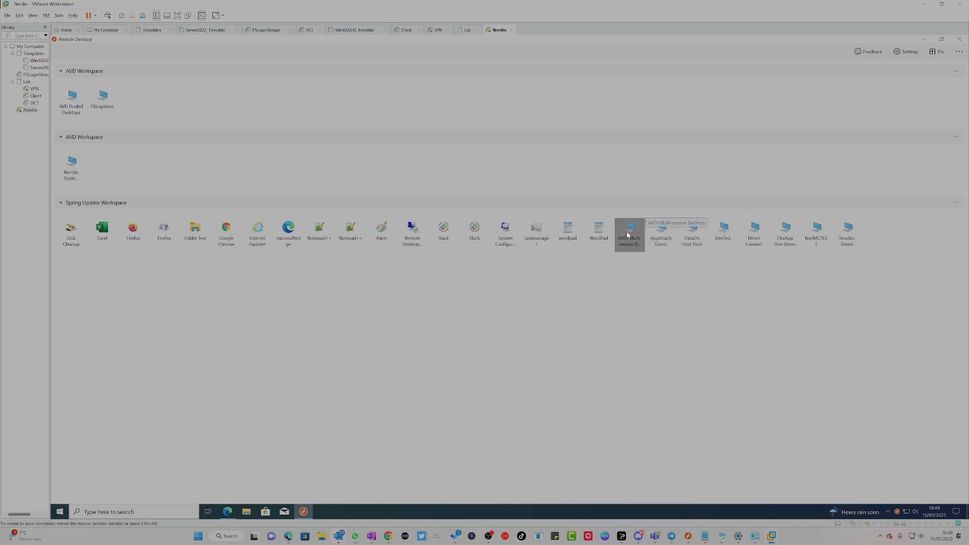
# Launch the AADJ Multi-session Desktop from the Spring Update Workspace
pyautogui.doubleClick(629, 231)
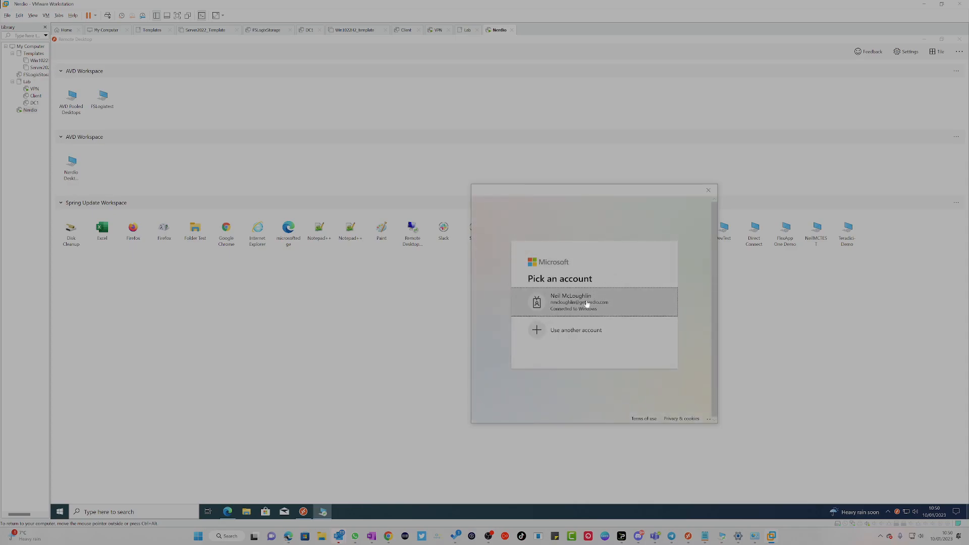
# Sign in with the existing Microsoft account and submit its password
pyautogui.click(593, 302)
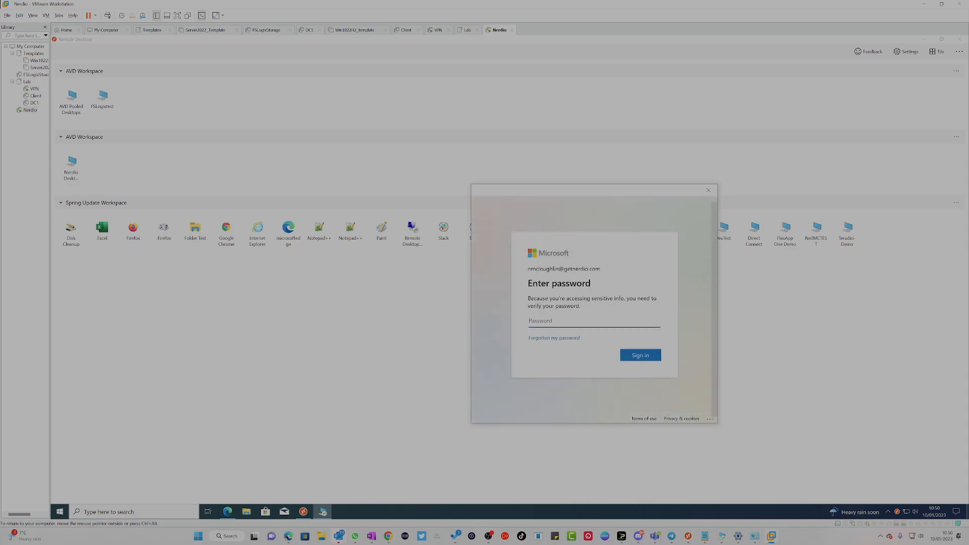
pyautogui.click(594, 321)
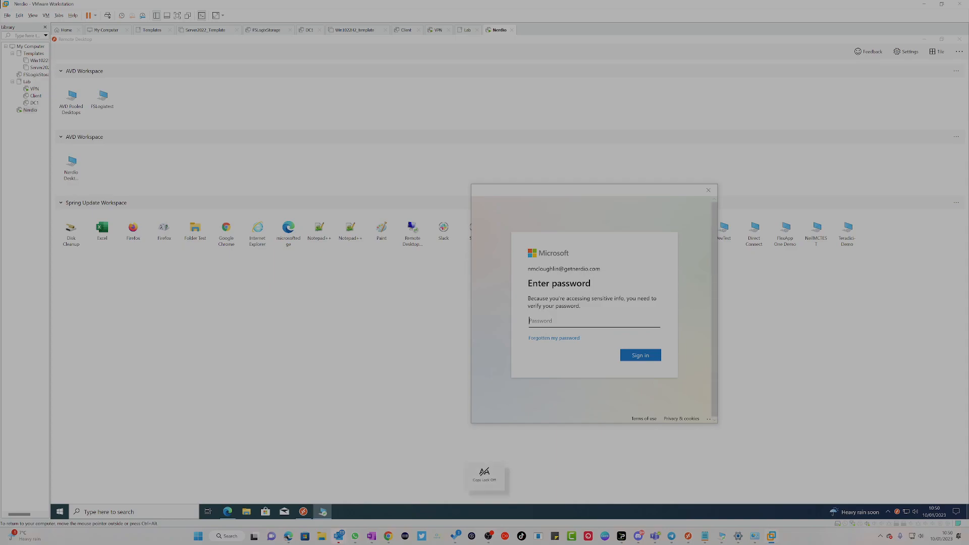
pyautogui.click(640, 355)
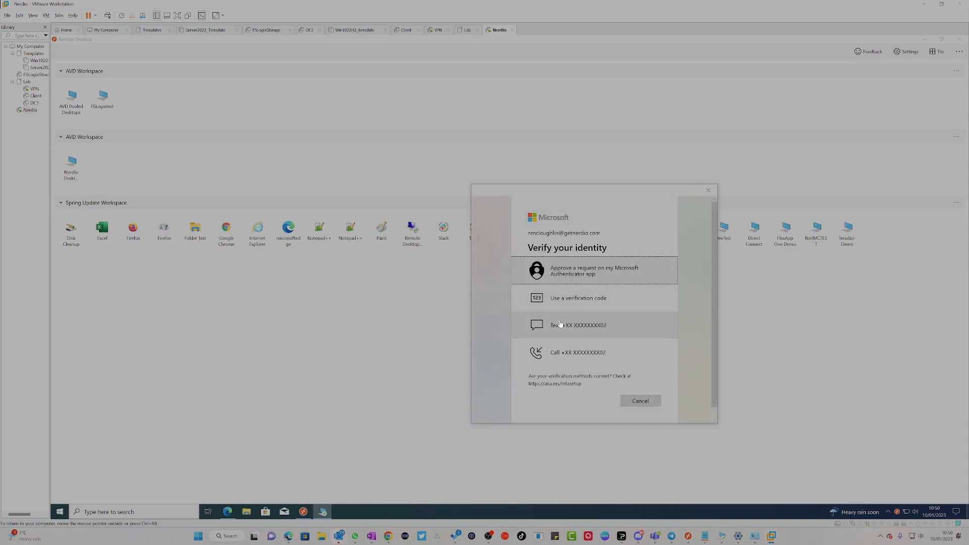
pyautogui.click(578, 324)
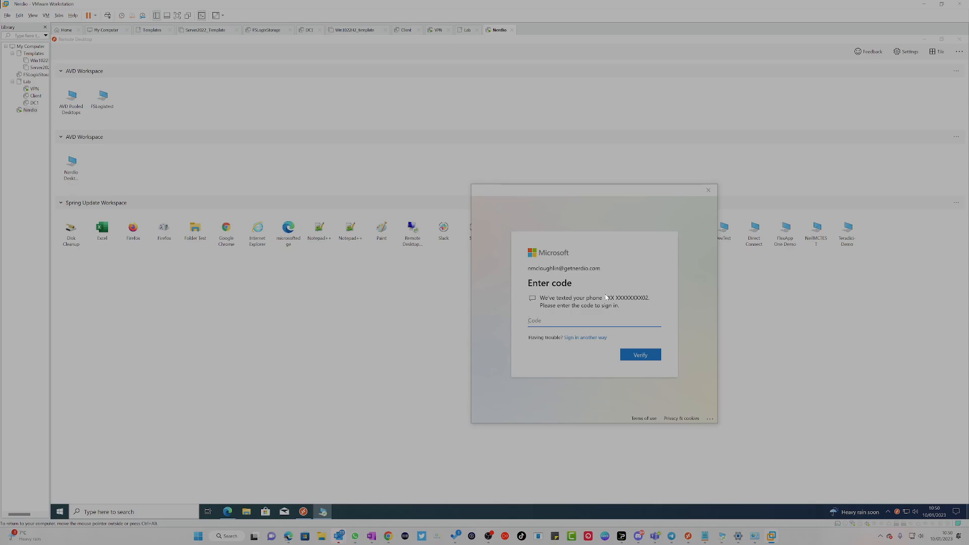
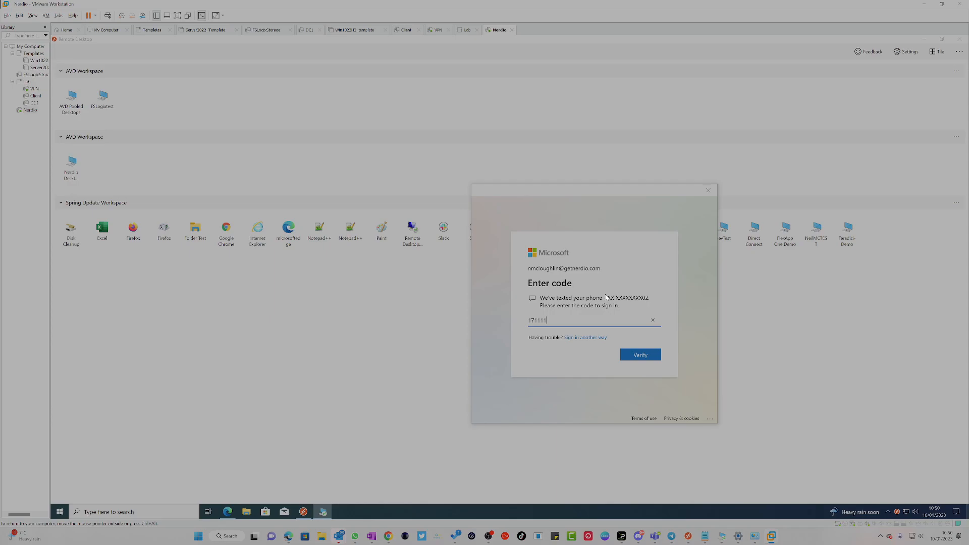
pyautogui.click(640, 354)
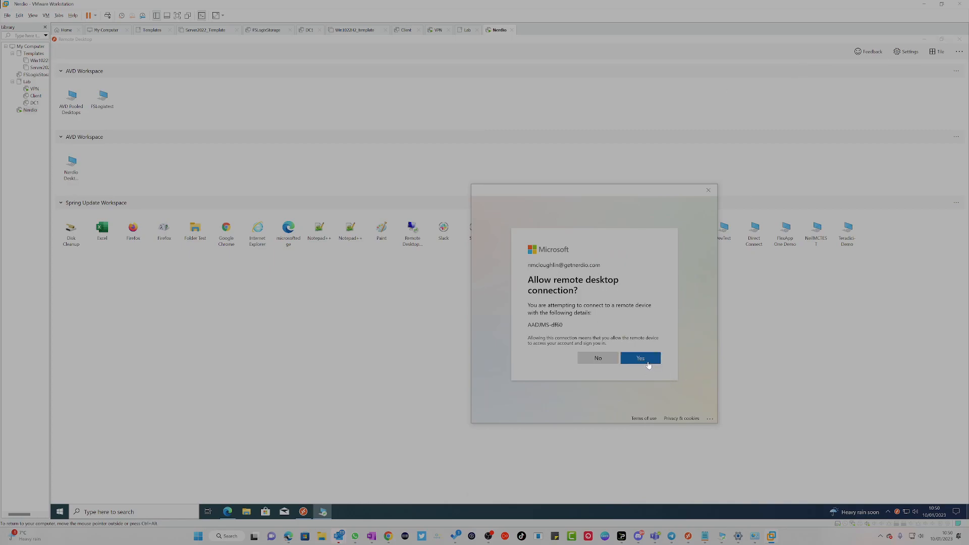
# Allow the remote desktop connection so the multi-session session opens to its Welcome screen
pyautogui.click(640, 357)
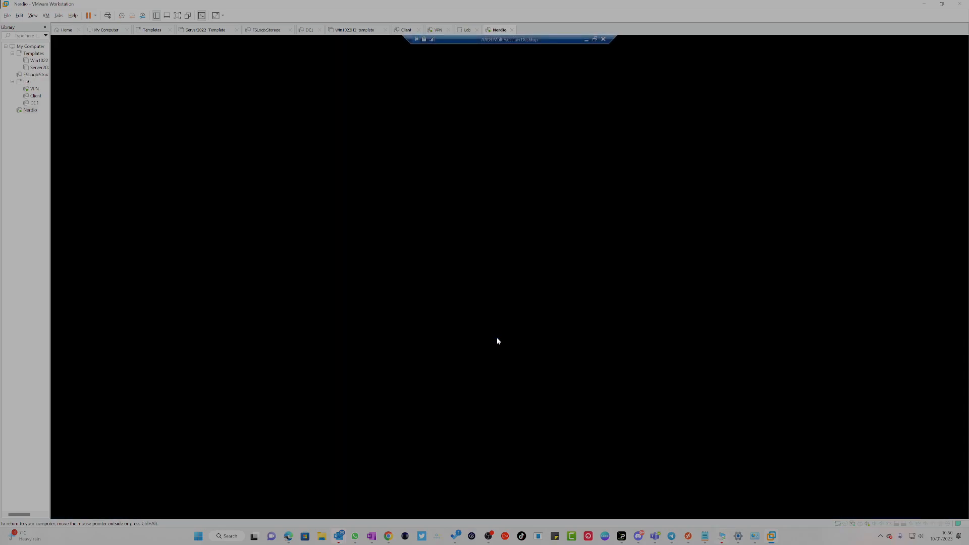
pyautogui.moveTo(511, 392)
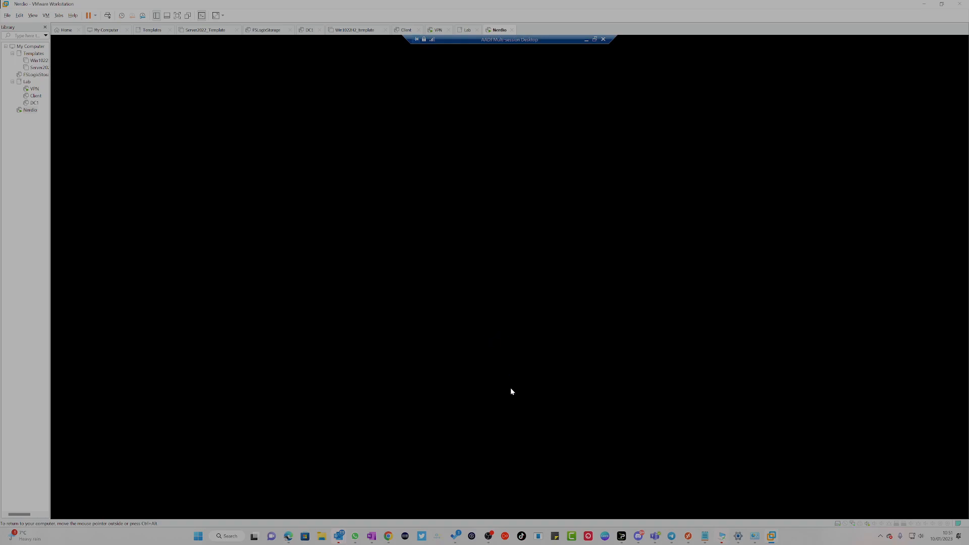
pyautogui.moveTo(494, 386)
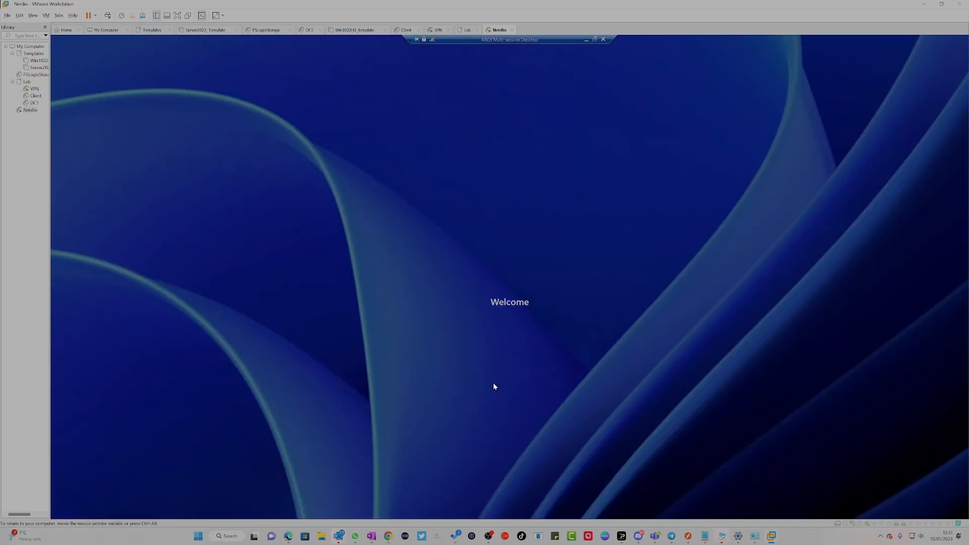
pyautogui.press('capslock')
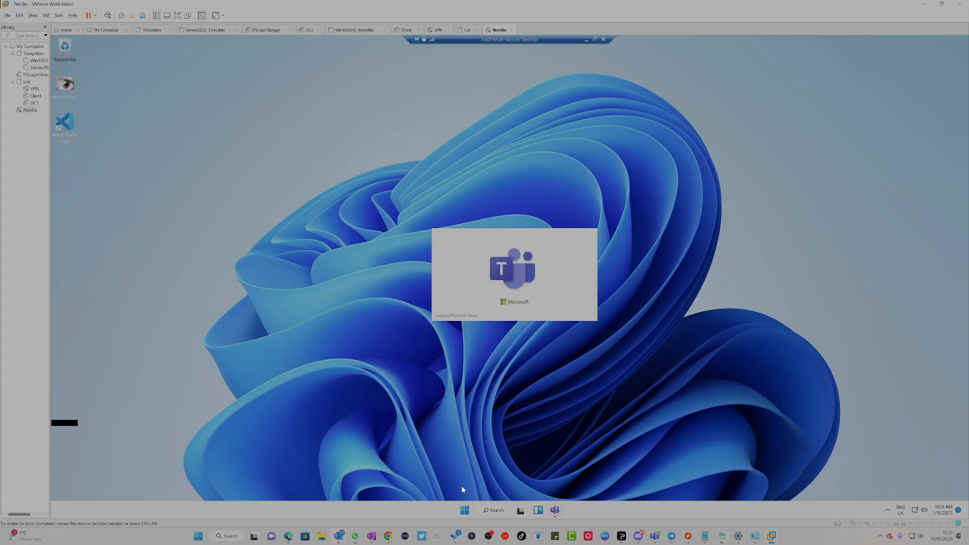
pyautogui.moveTo(465, 510)
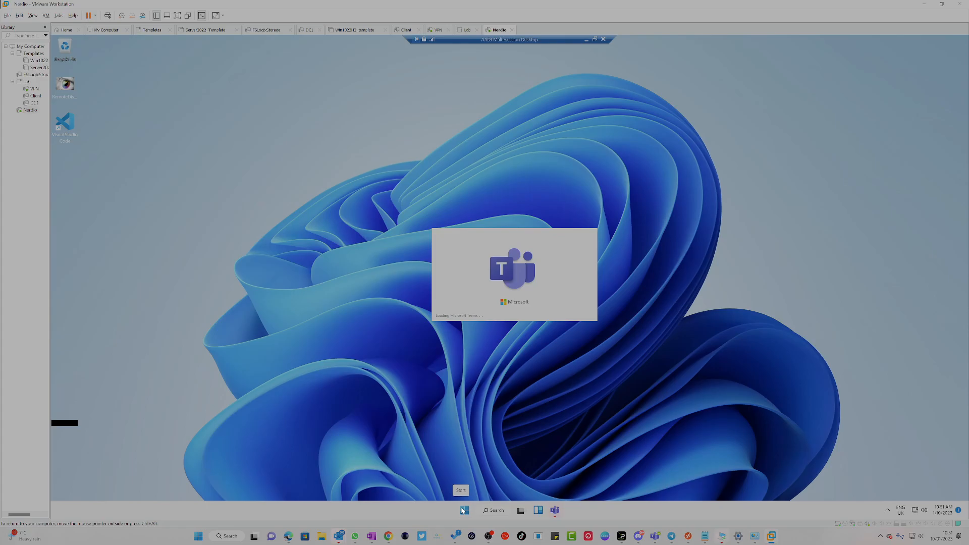
# Sign out of the remote desktop session stuck on FSLogix Apps Services via its Start menu
pyautogui.click(464, 509)
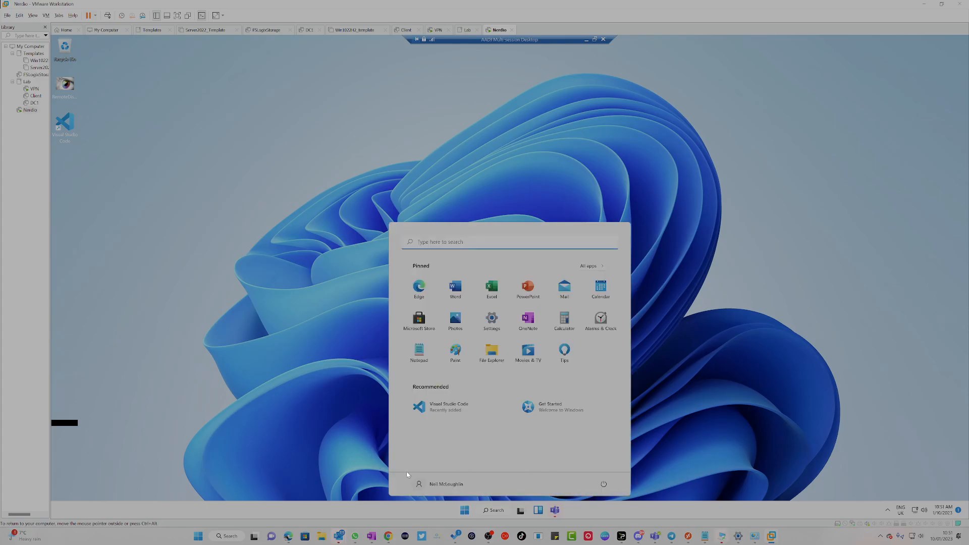
pyautogui.click(446, 484)
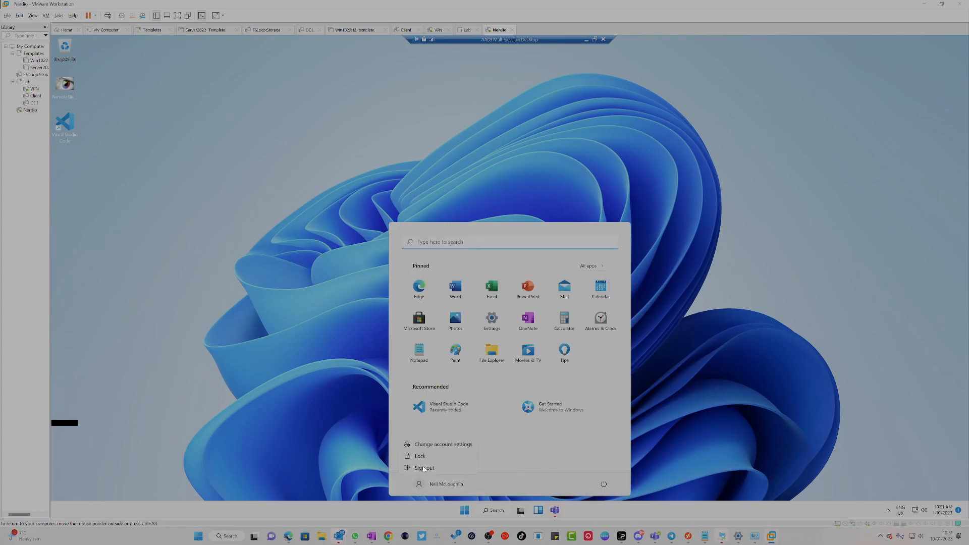
pyautogui.click(424, 467)
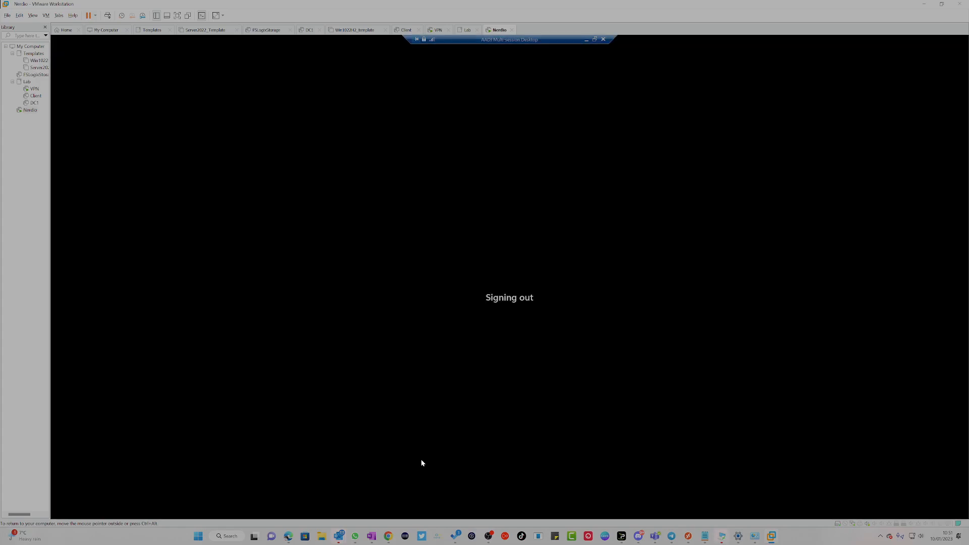
pyautogui.moveTo(491, 299)
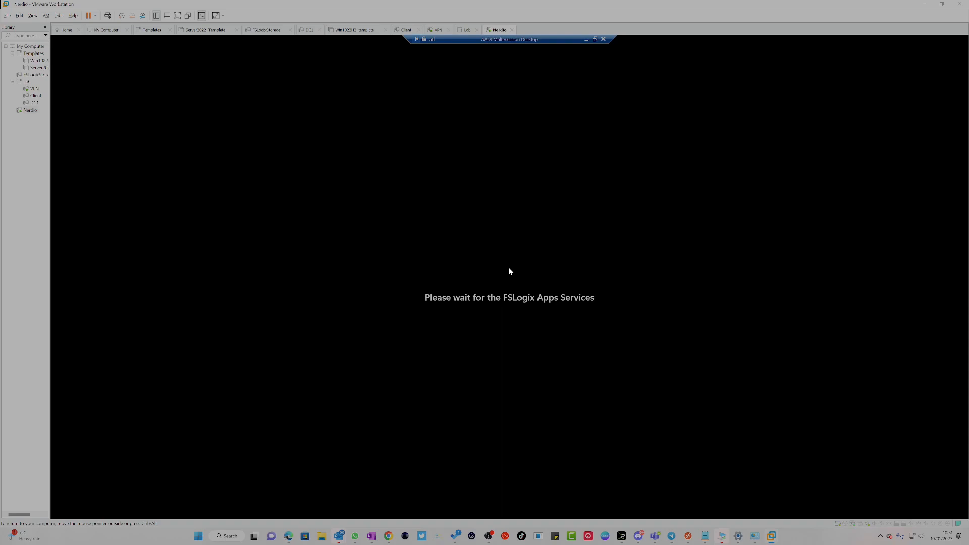
pyautogui.moveTo(569, 261)
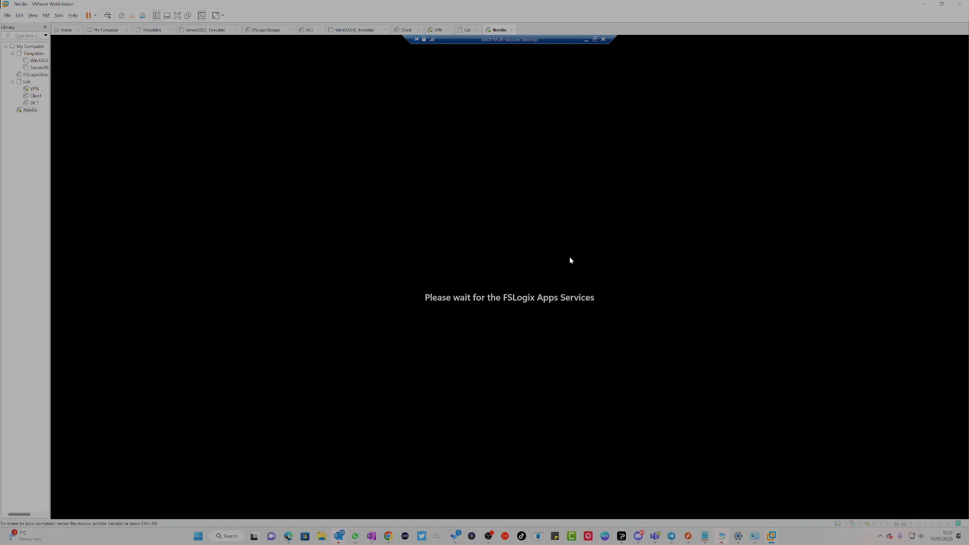
pyautogui.moveTo(570, 260)
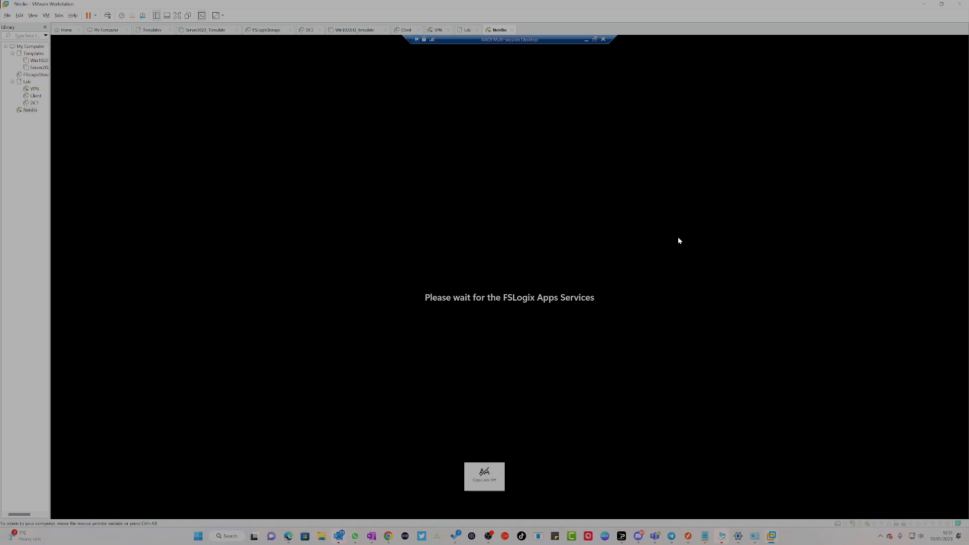
pyautogui.moveTo(562, 213)
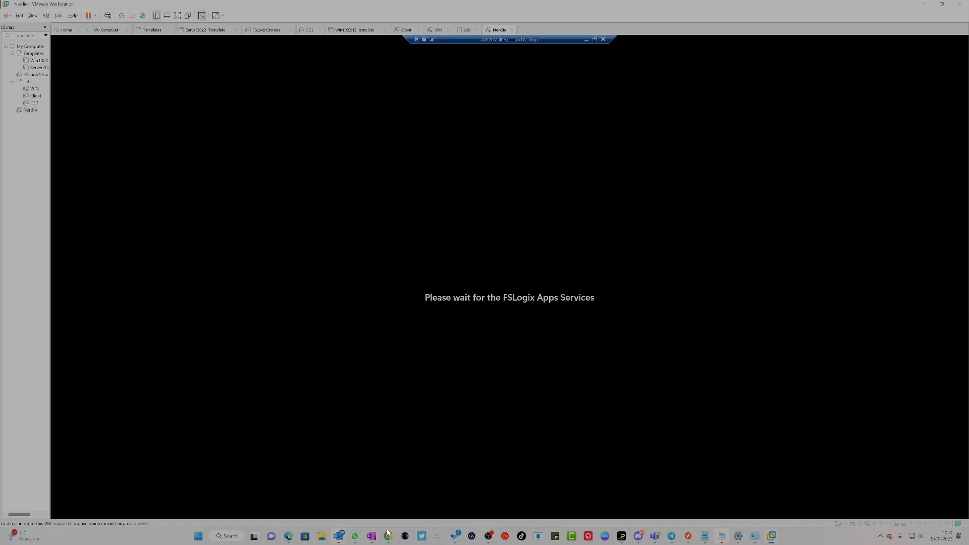
pyautogui.moveTo(340, 536)
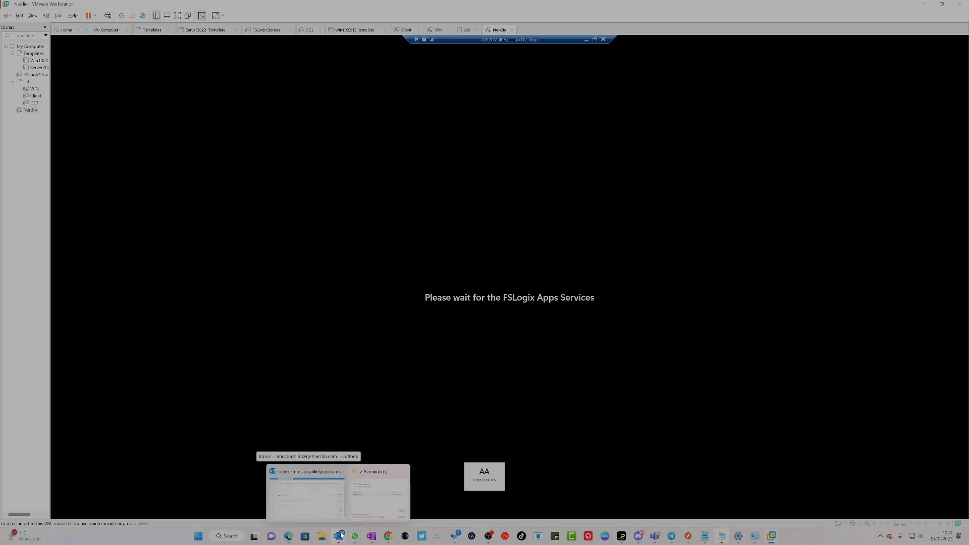
pyautogui.moveTo(603, 142)
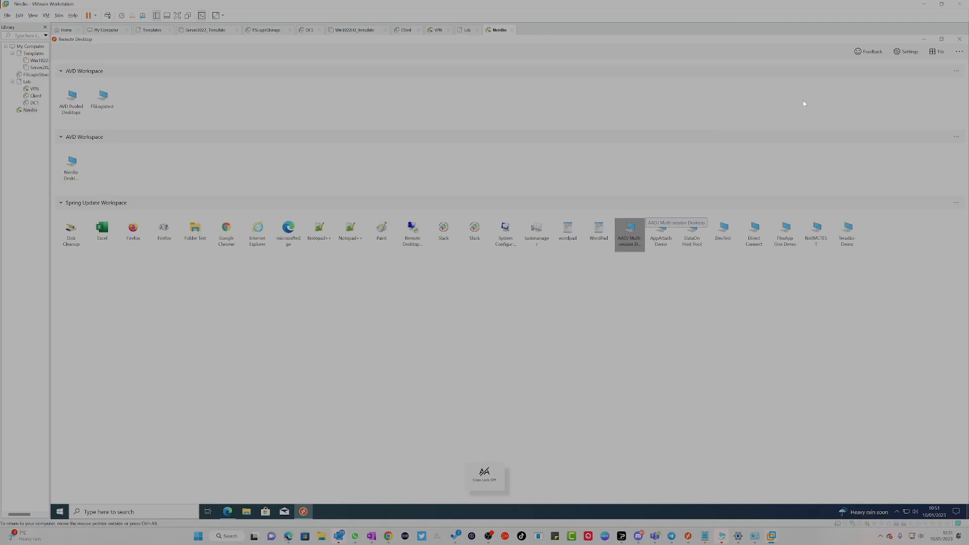
pyautogui.moveTo(300, 340)
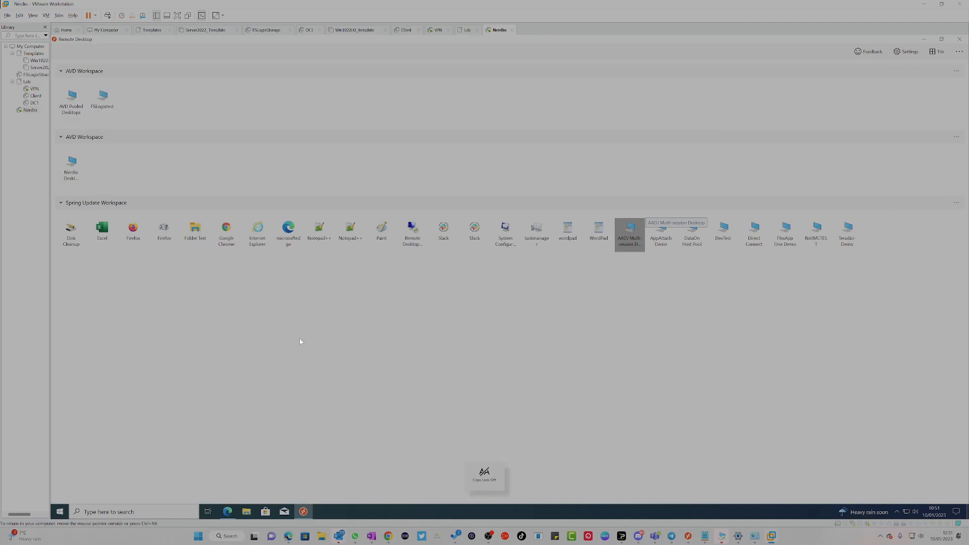
# Sign the current user out of the client VM's Windows session from the Start menu
pyautogui.click(59, 511)
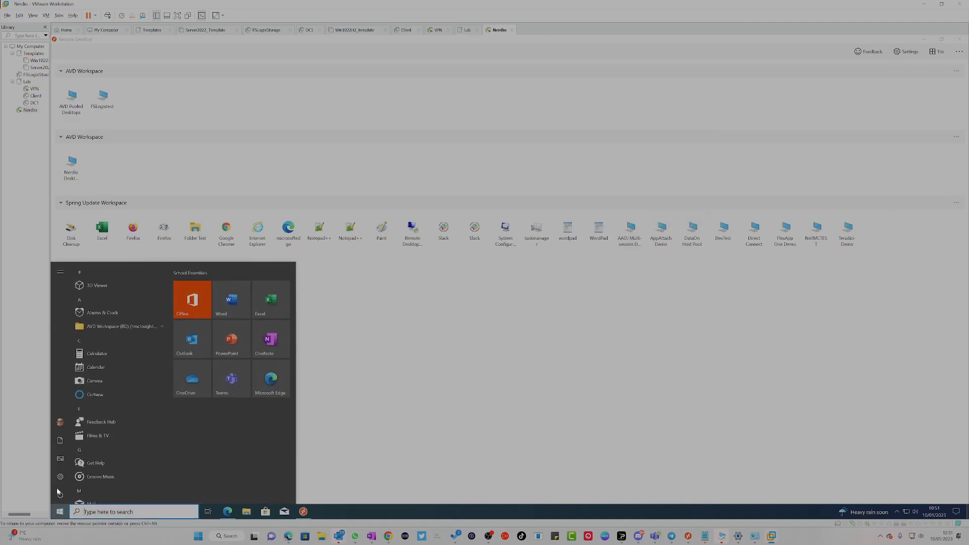
pyautogui.click(59, 422)
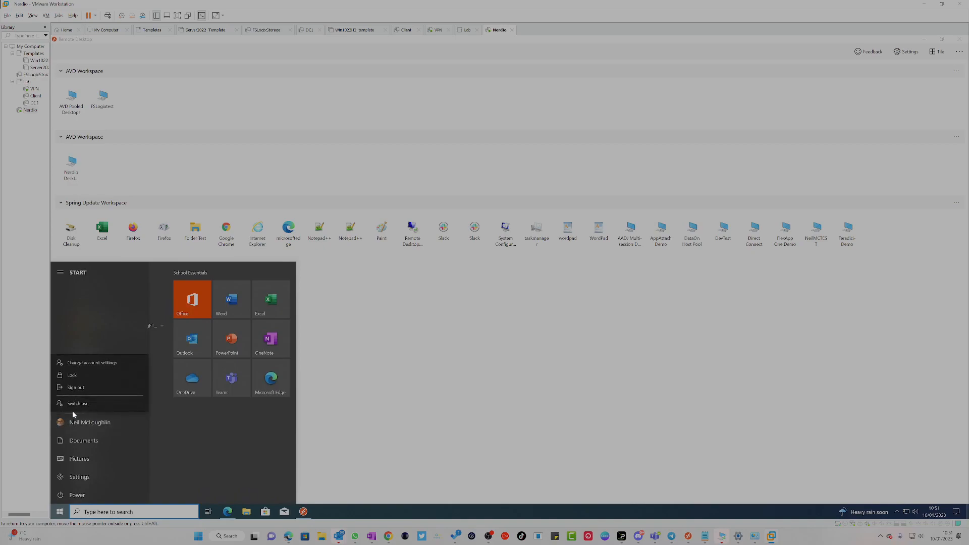
pyautogui.click(76, 388)
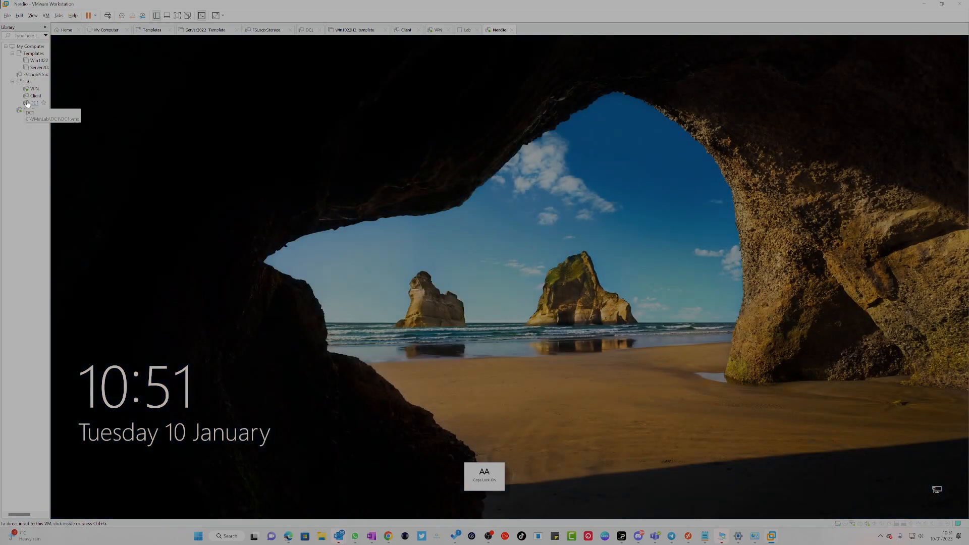
pyautogui.rightClick(30, 110)
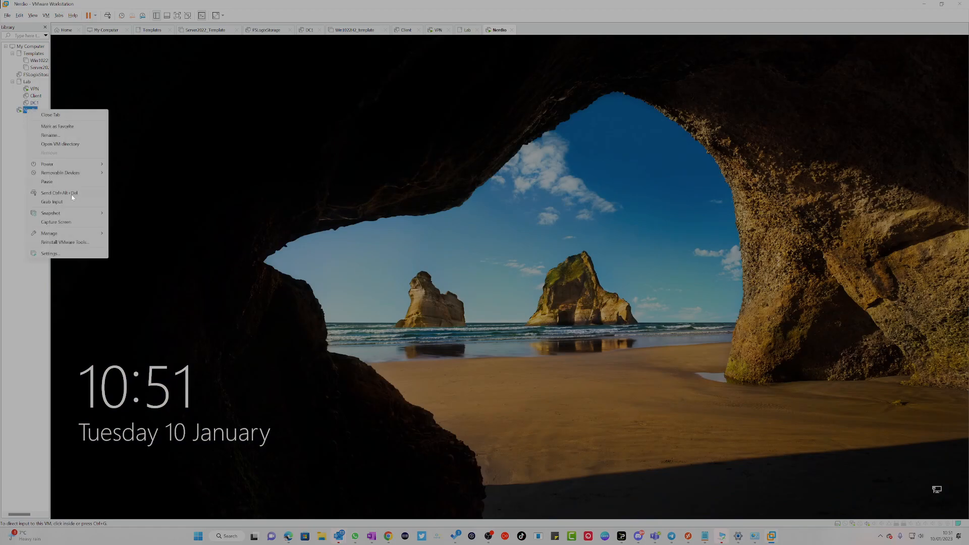
pyautogui.click(58, 192)
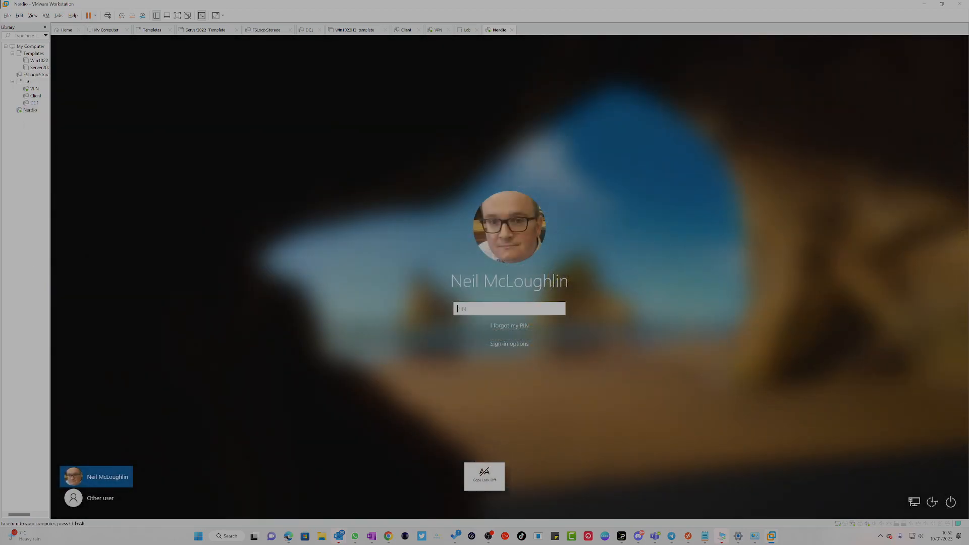
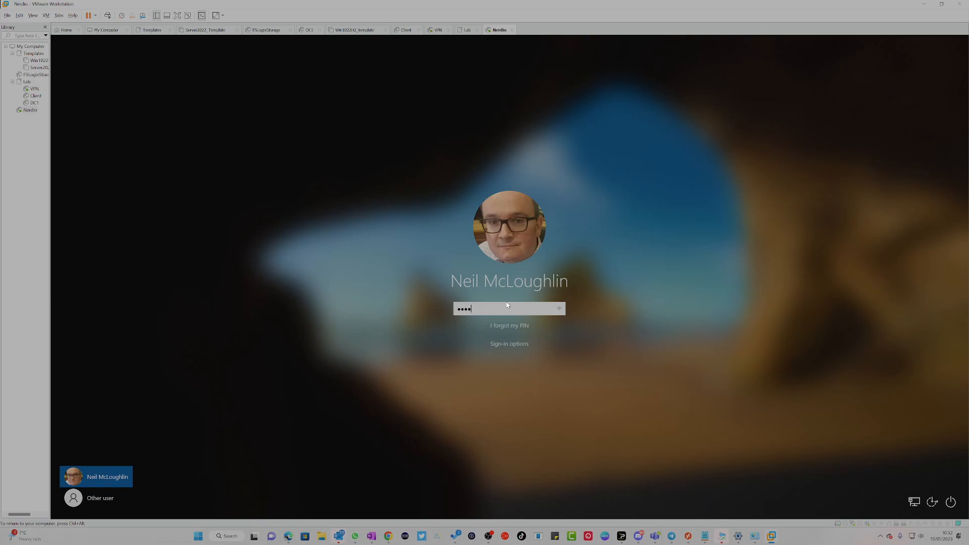
pyautogui.press('Return')
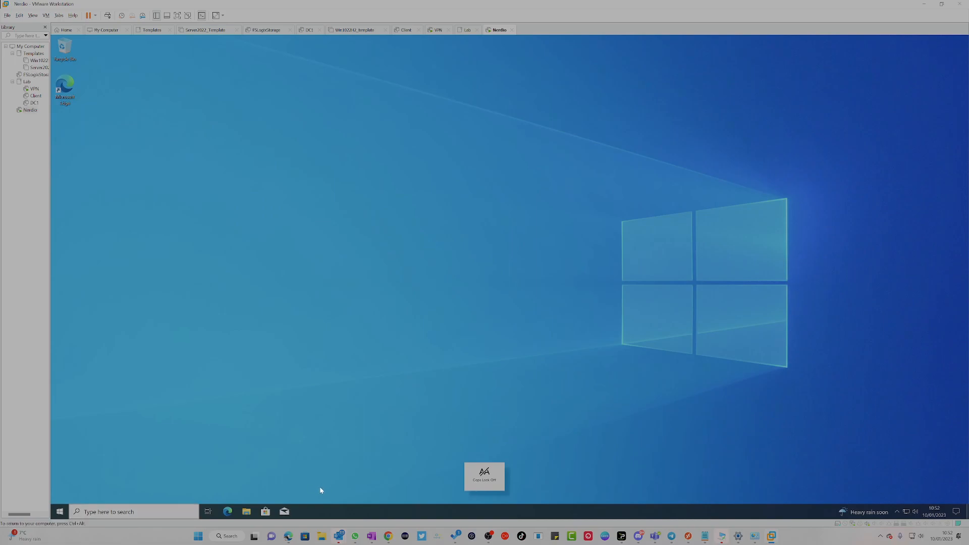
pyautogui.moveTo(60, 511)
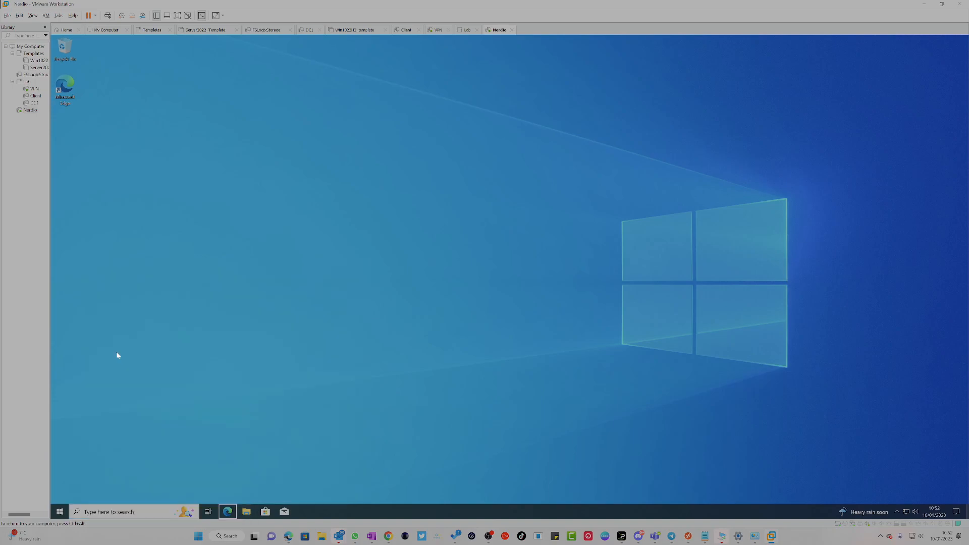
pyautogui.moveTo(60, 500)
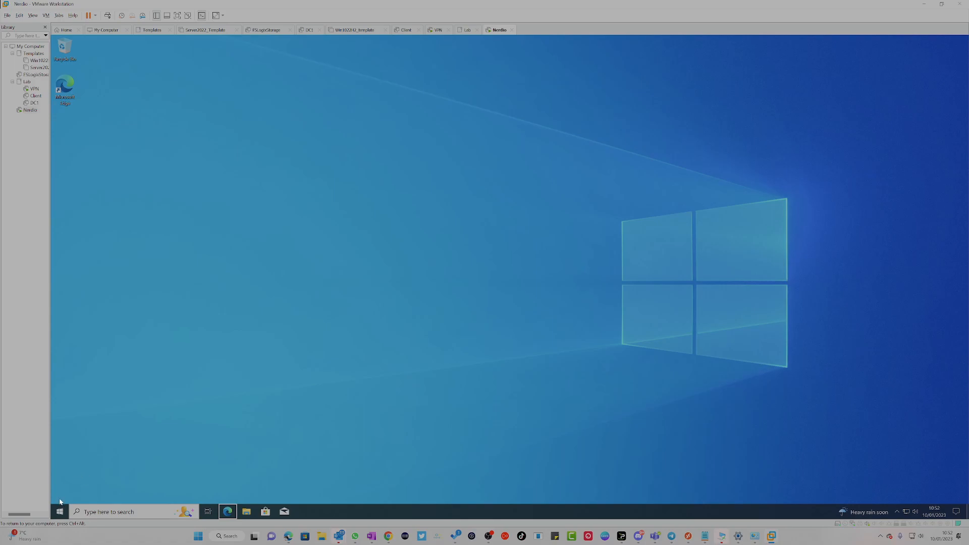
pyautogui.moveTo(59, 511)
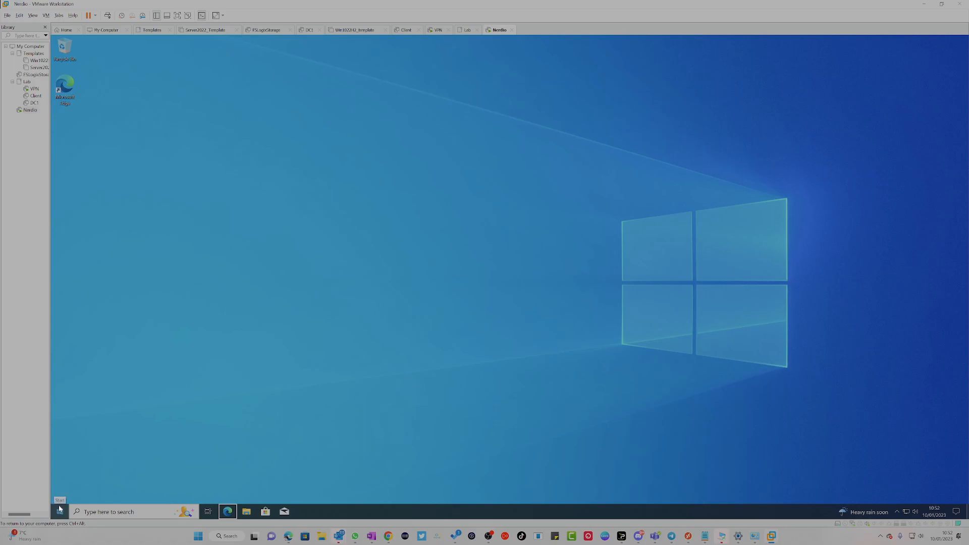
# Start a search typing 're', dismiss it, and reopen the Start menu to search again
pyautogui.click(59, 510)
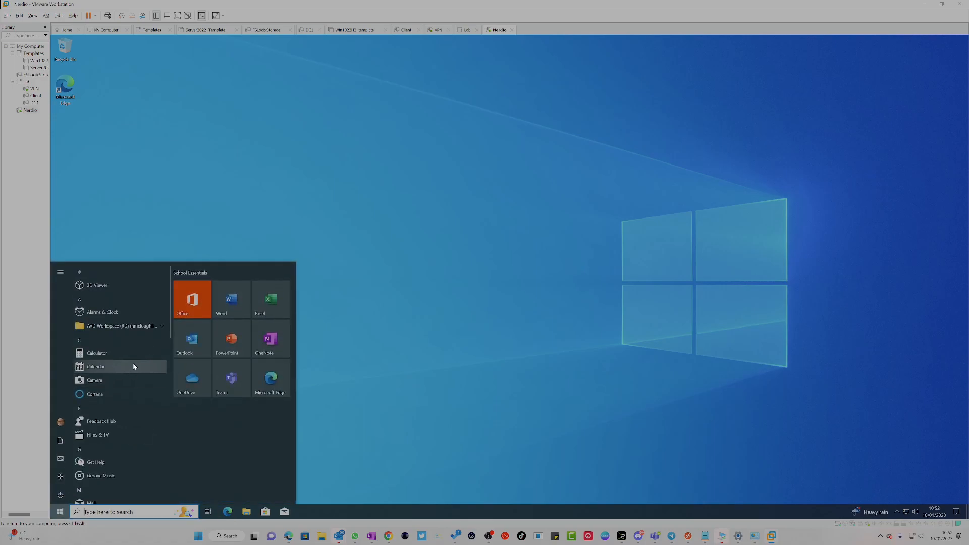
pyautogui.write('re')
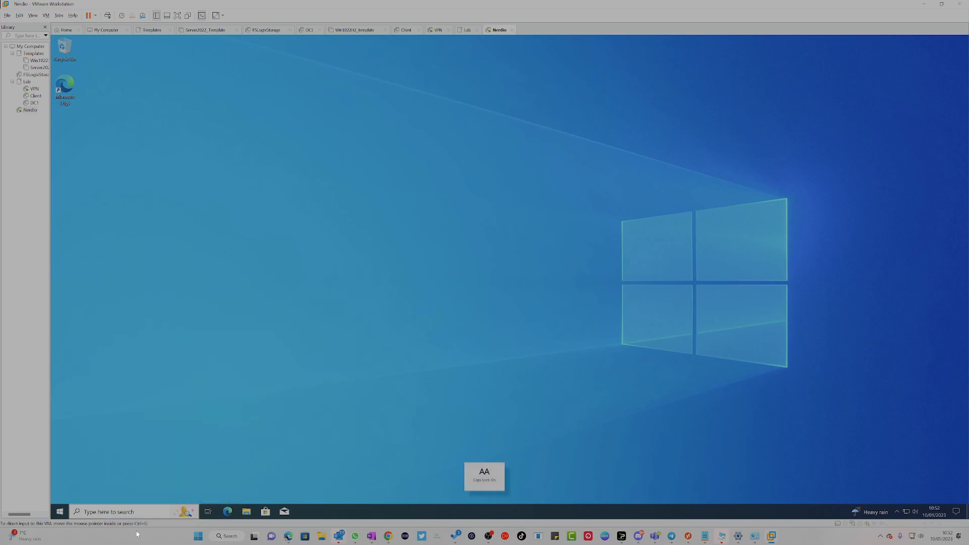
pyautogui.press('capslock')
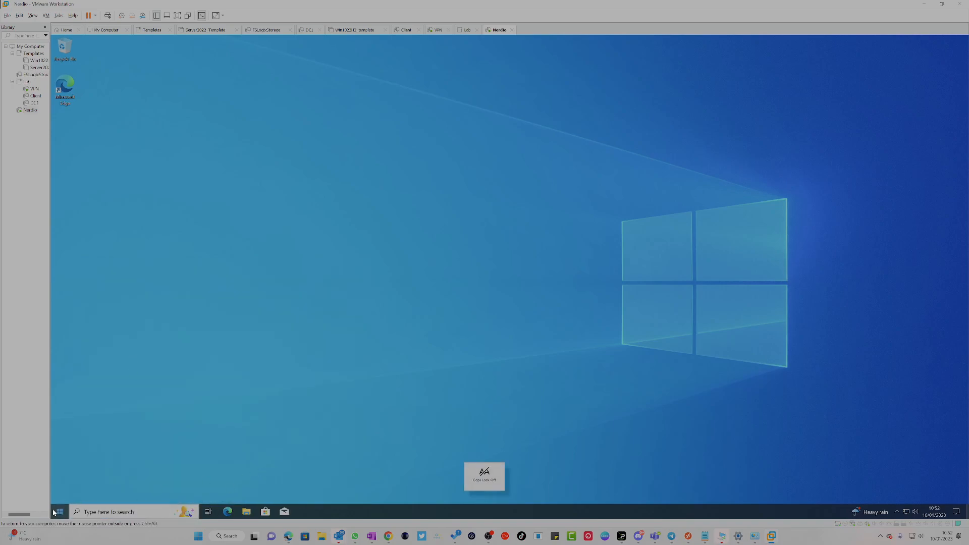
pyautogui.click(60, 511)
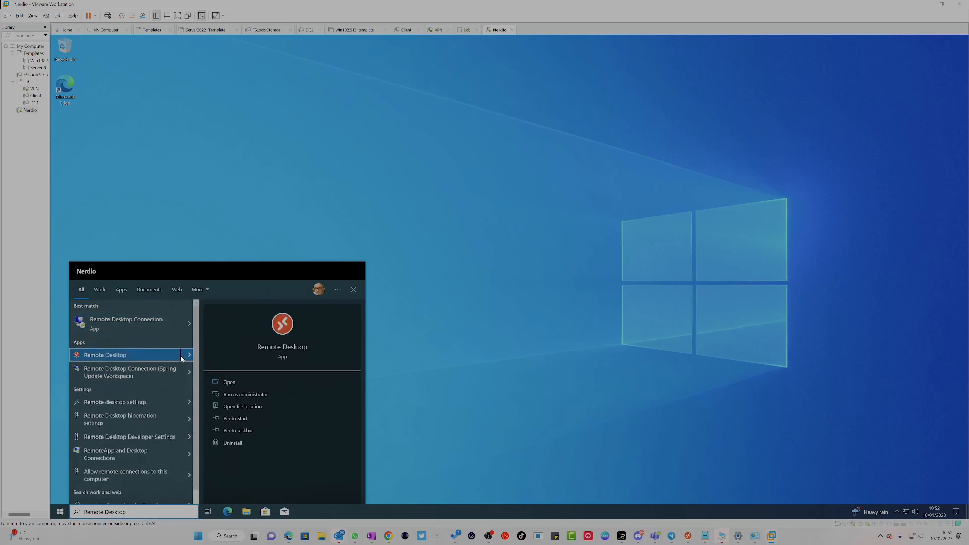
pyautogui.moveTo(229, 381)
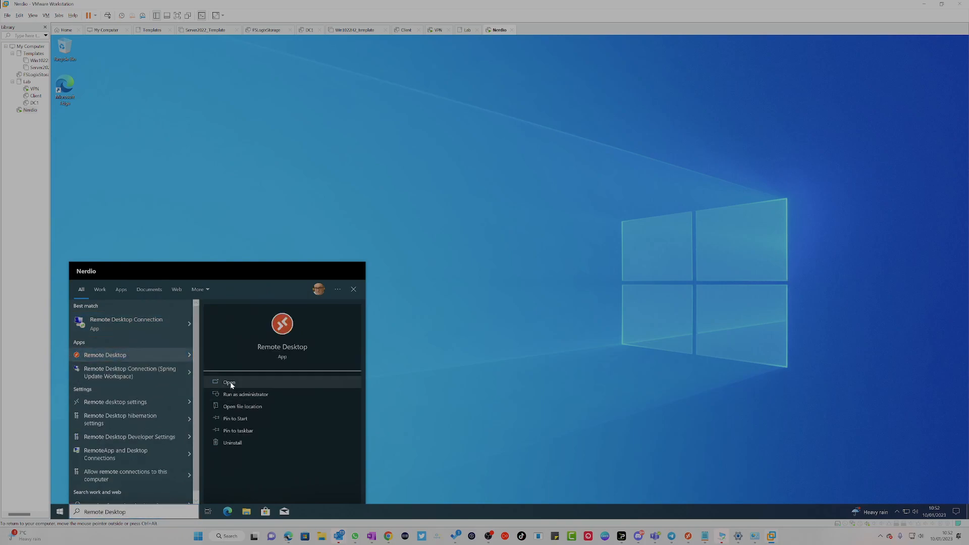
# Launch the Remote Desktop app so it refreshes feeds and lists the AVD and Spring Update workspaces
pyautogui.click(229, 382)
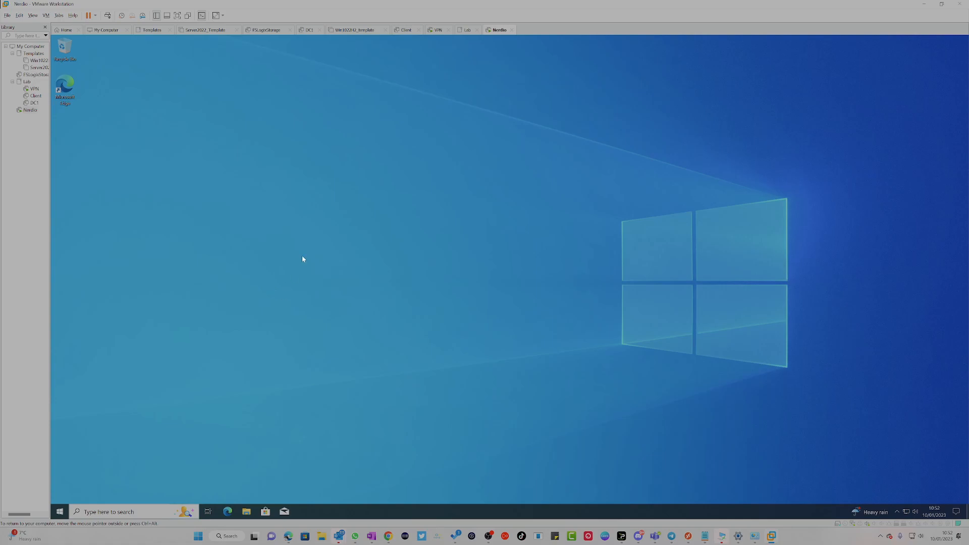
pyautogui.click(303, 511)
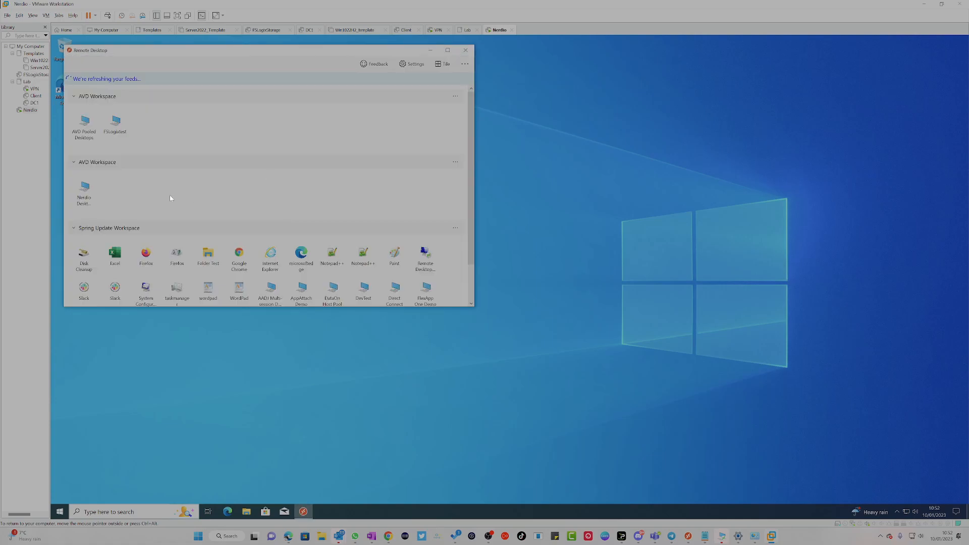
pyautogui.scroll(3)
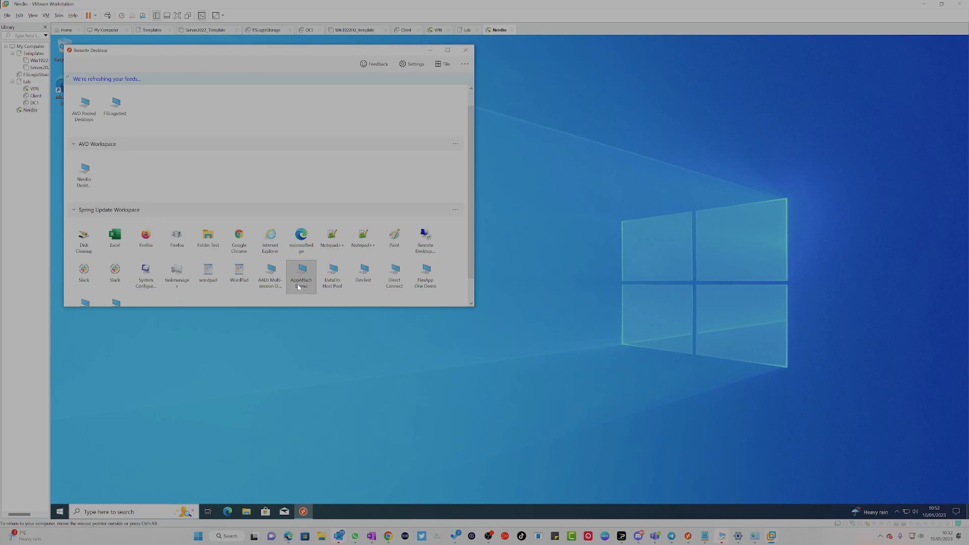
pyautogui.moveTo(270, 274)
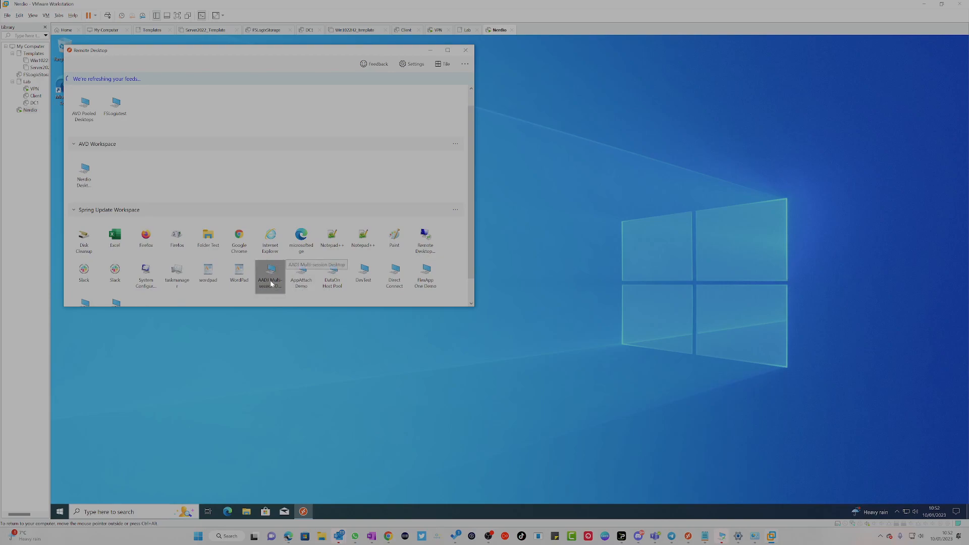